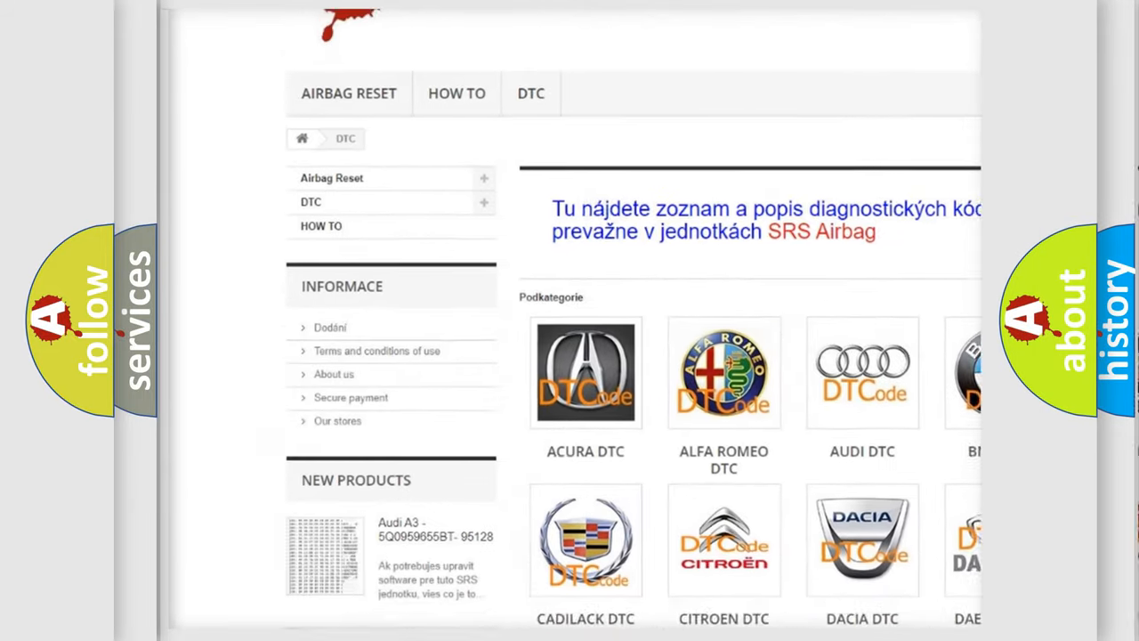
pyautogui.scroll(-3)
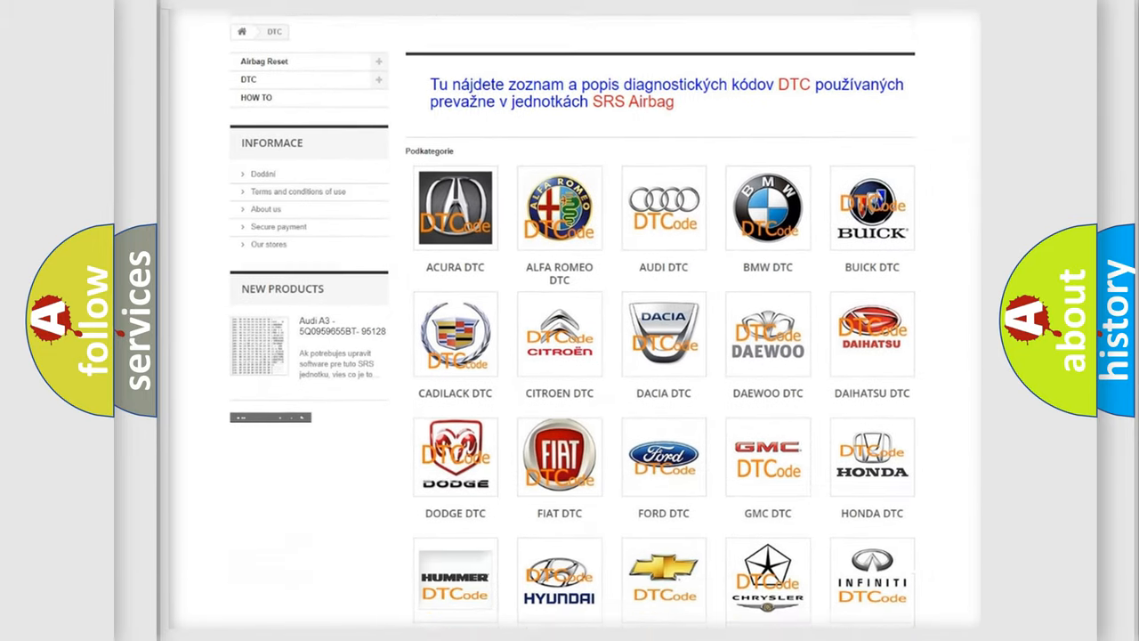
pyautogui.scroll(-3)
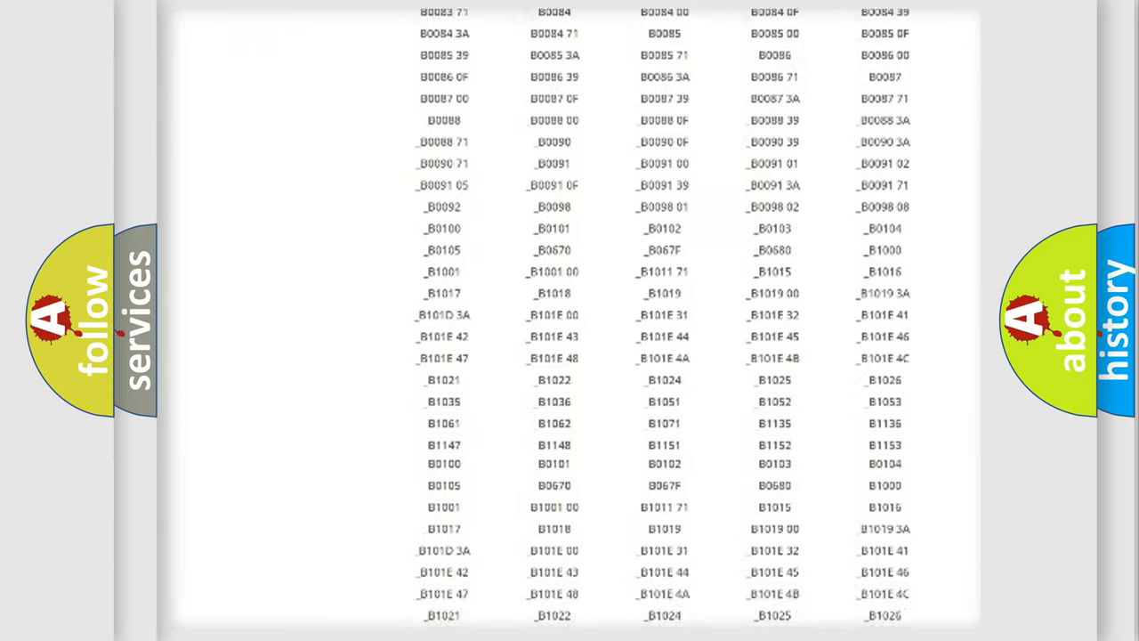
pyautogui.scroll(3)
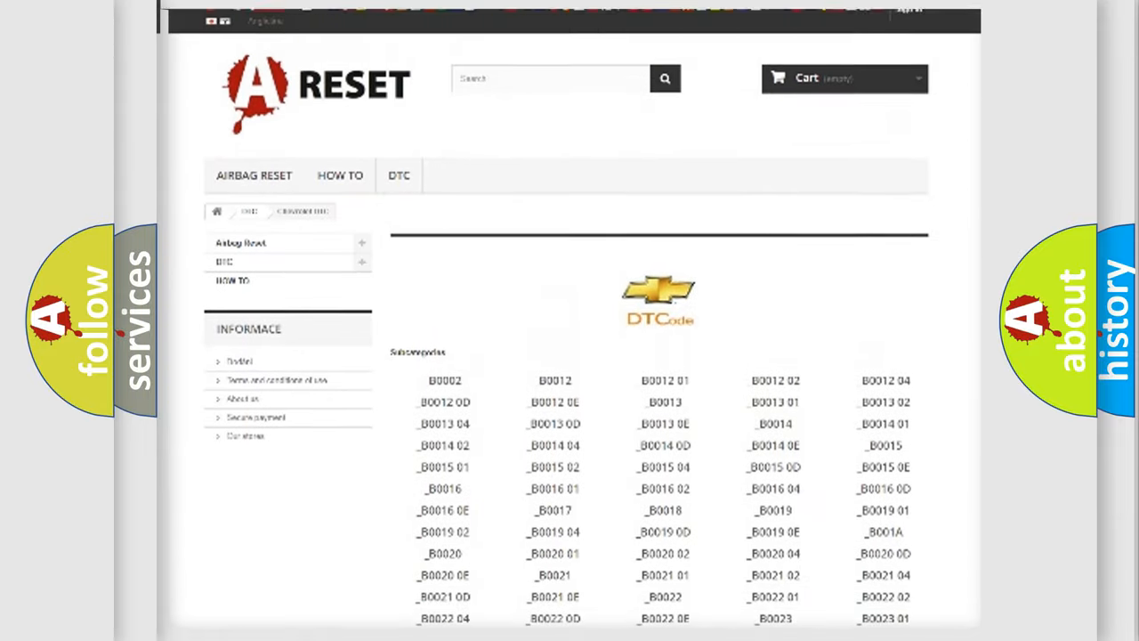
pyautogui.scroll(3)
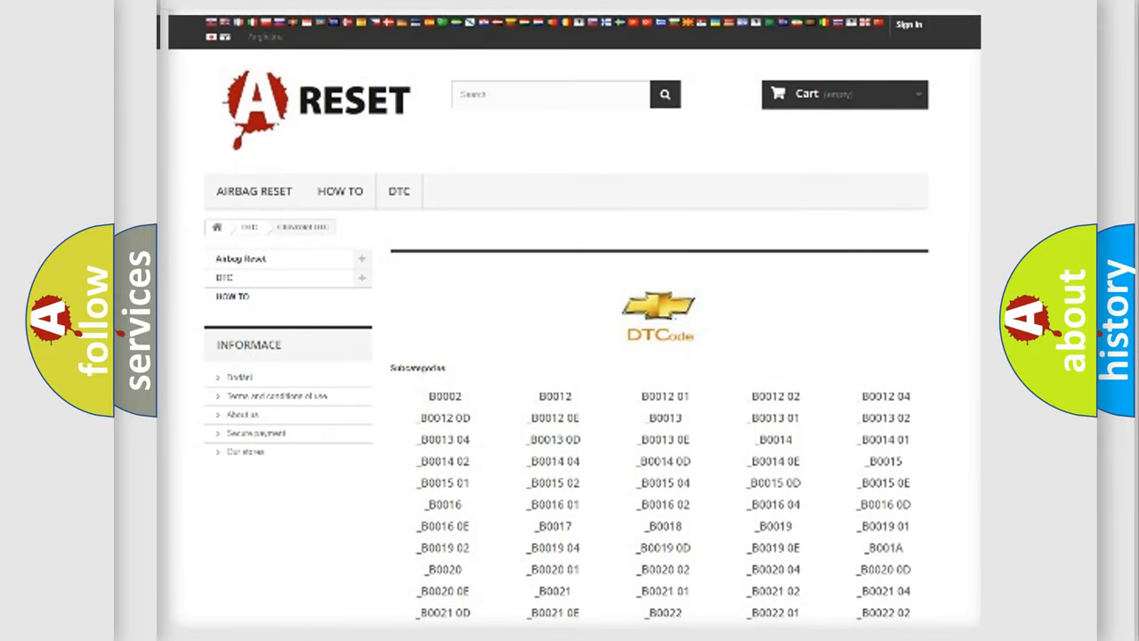